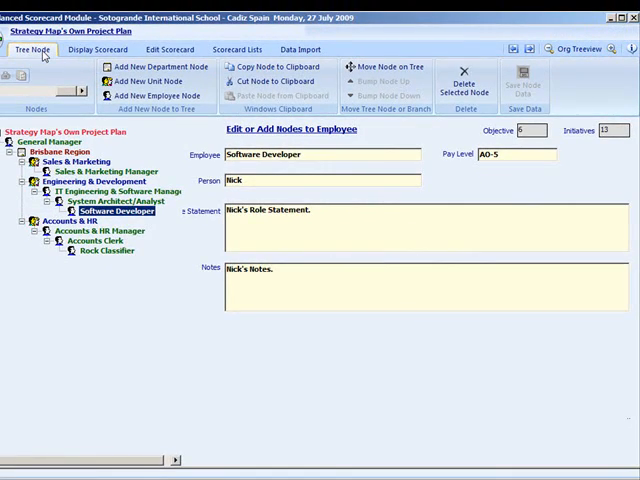
# Look through Display Scorecard, Scorecard Lists and Data Import, returning to the organisation tree
pyautogui.click(184, 56)
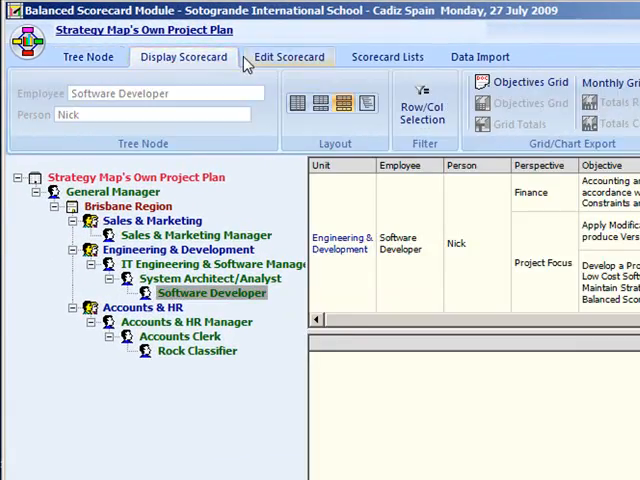
pyautogui.click(388, 56)
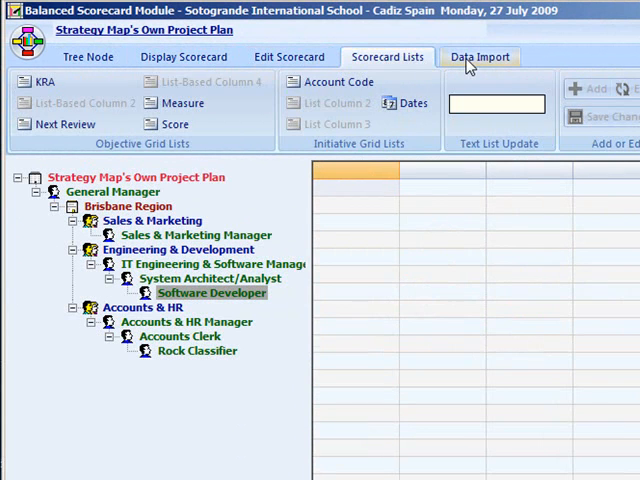
pyautogui.click(480, 56)
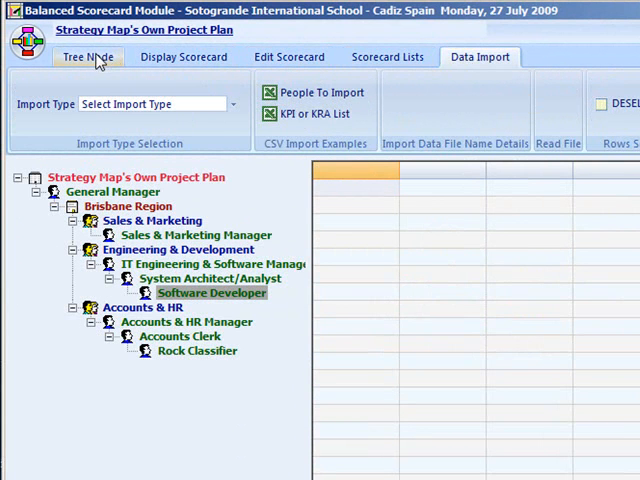
pyautogui.click(86, 56)
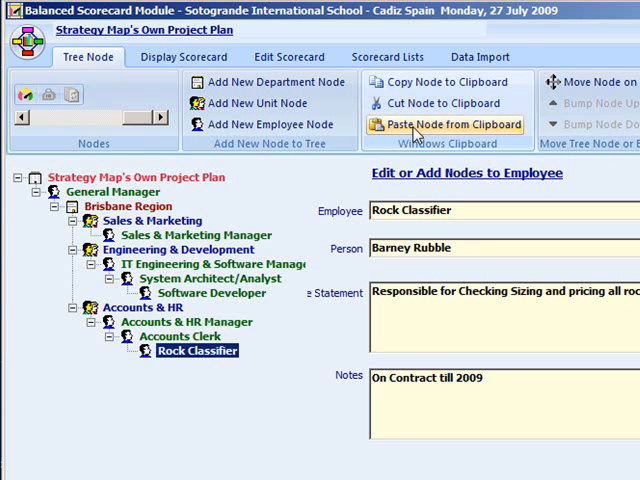
pyautogui.click(442, 124)
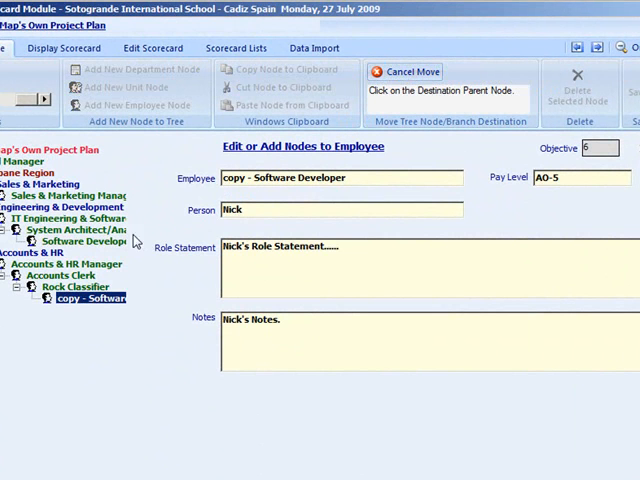
pyautogui.click(408, 72)
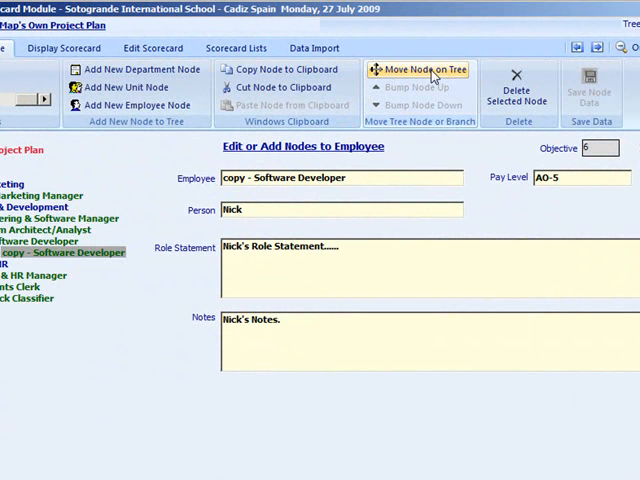
pyautogui.click(60, 252)
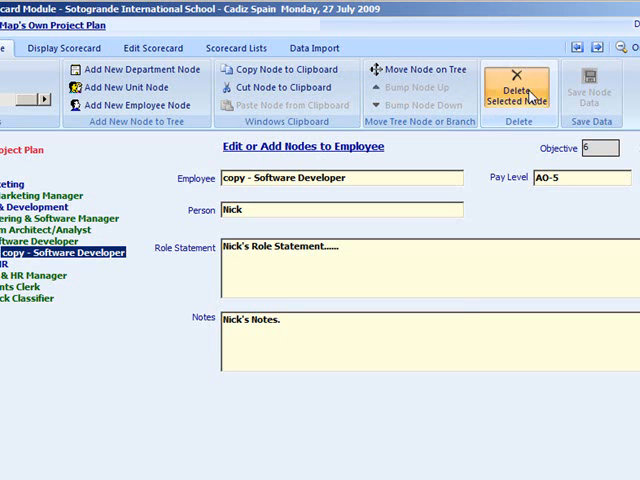
pyautogui.click(516, 82)
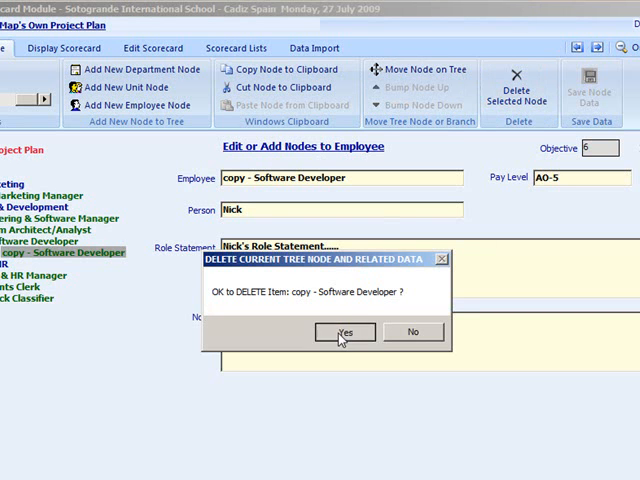
pyautogui.click(344, 332)
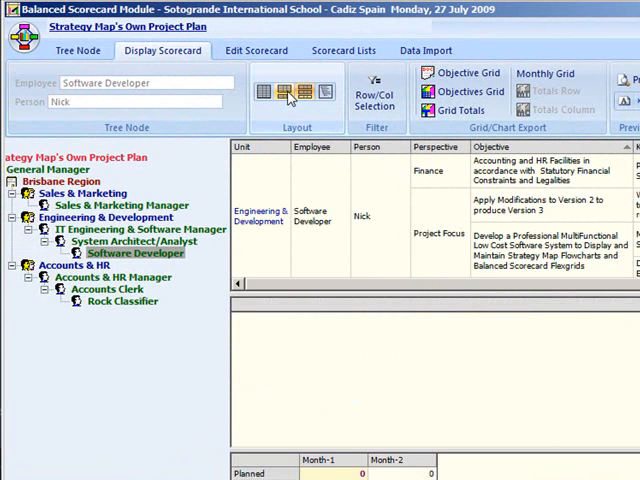
# Show the Engineering & Development scorecard and scroll its grid through gauges and monthly totals
pyautogui.click(268, 92)
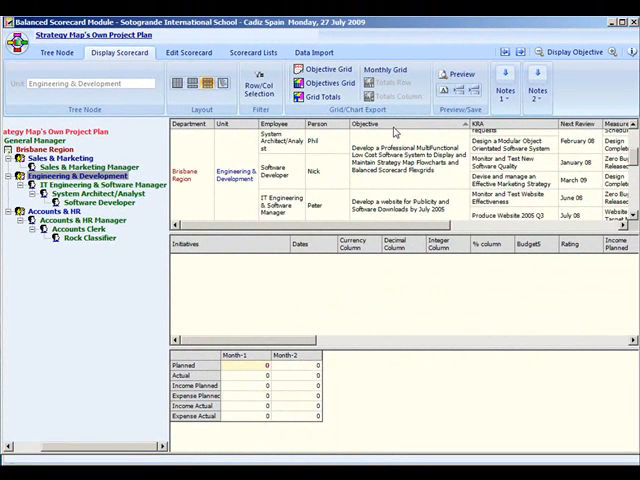
pyautogui.click(400, 160)
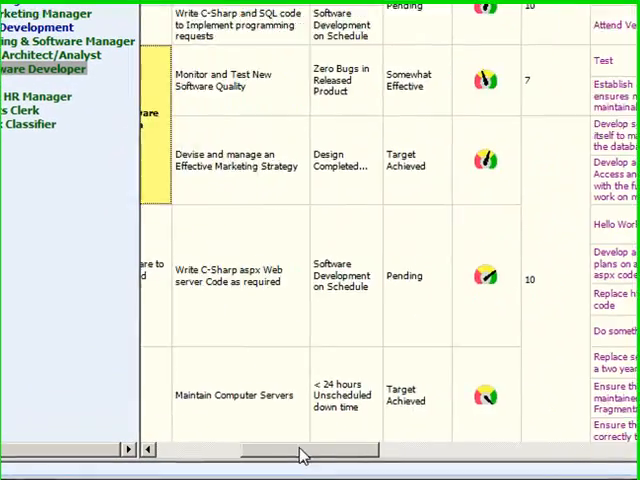
pyautogui.hscroll(3)
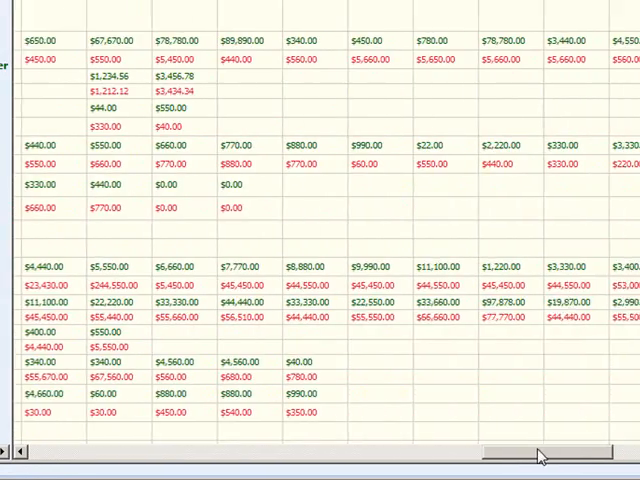
pyautogui.hscroll(3)
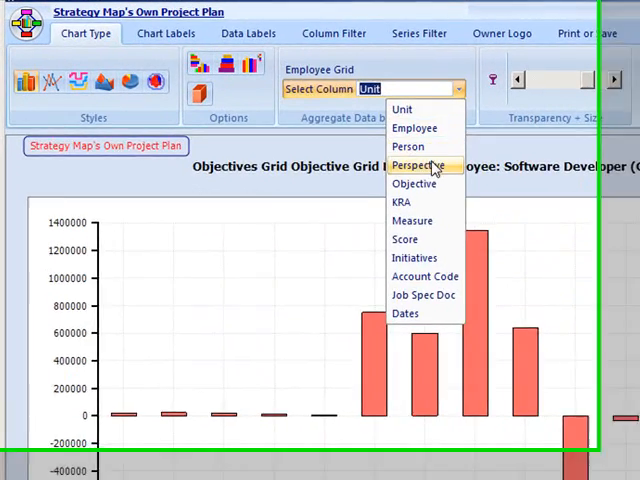
# Show the IT Engineering & Software Manager's scorecard as a strategic plan tree, then back as a grid
pyautogui.click(412, 184)
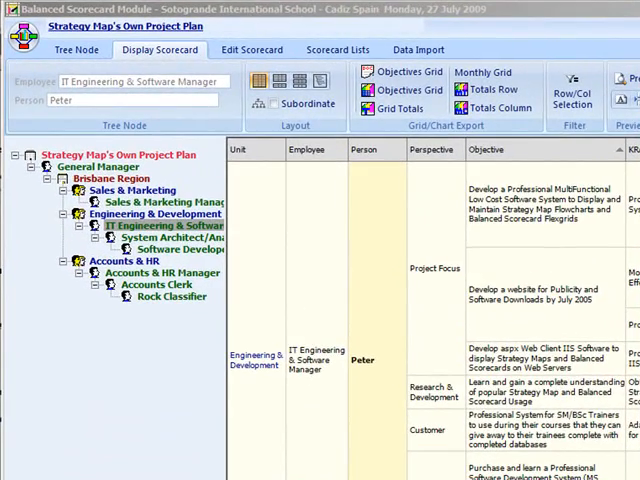
pyautogui.moveTo(210, 110)
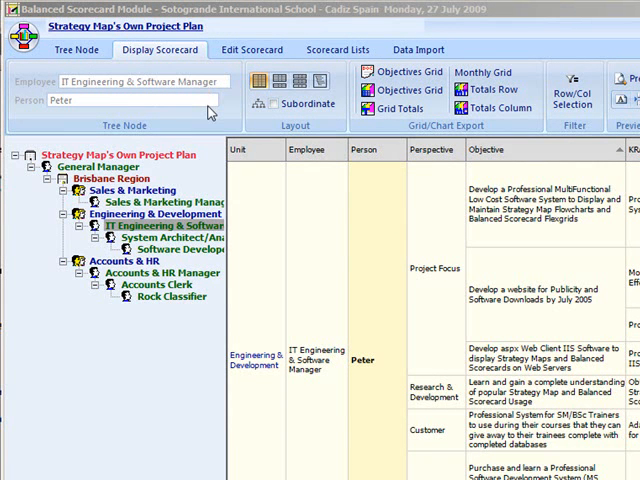
pyautogui.moveTo(244, 118)
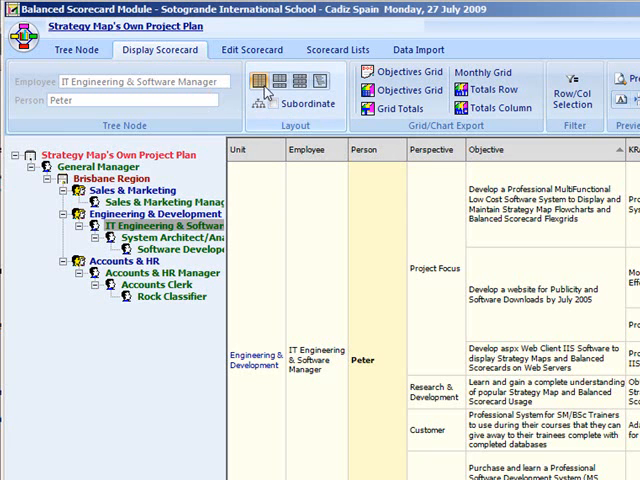
pyautogui.click(280, 82)
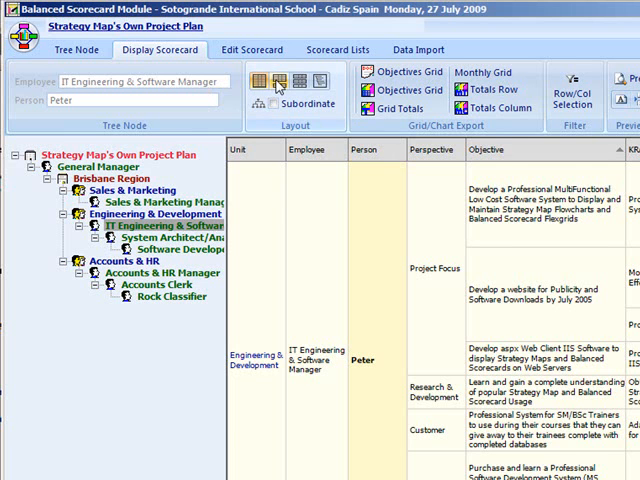
pyautogui.click(300, 80)
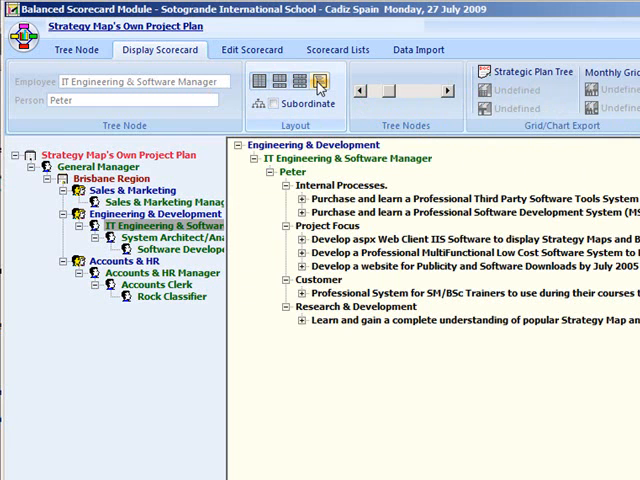
pyautogui.click(262, 80)
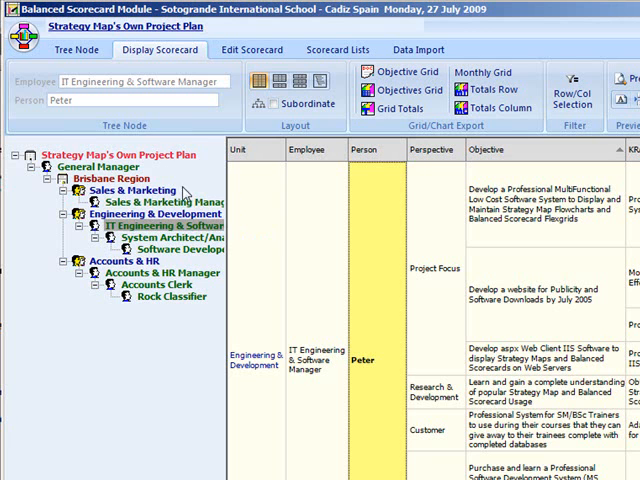
# Toggle subordinates' scorecards in the grid, chart the objectives grid, and return to the grid
pyautogui.click(248, 104)
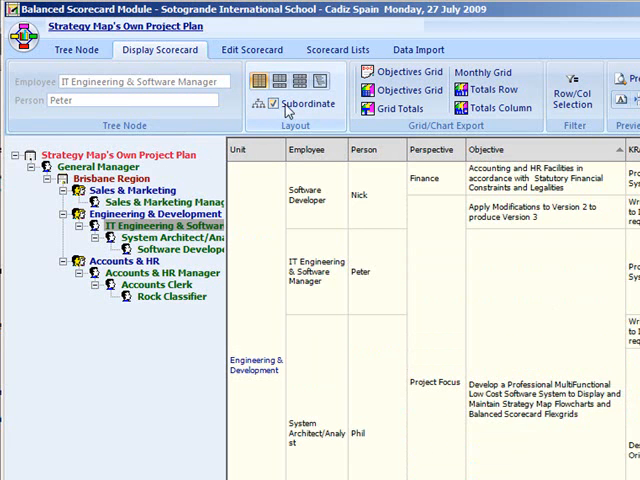
pyautogui.click(272, 104)
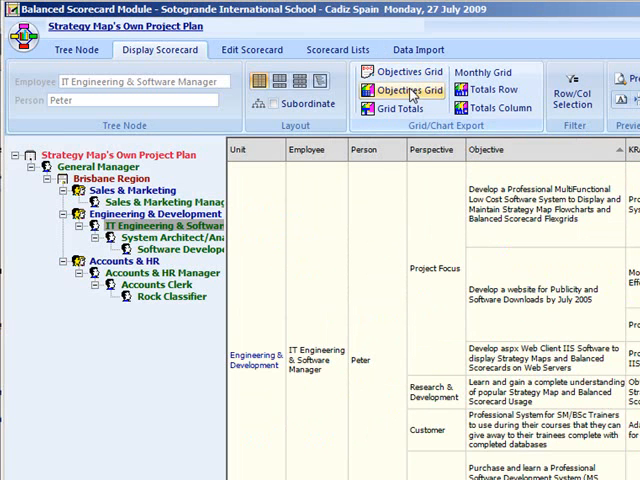
pyautogui.click(404, 90)
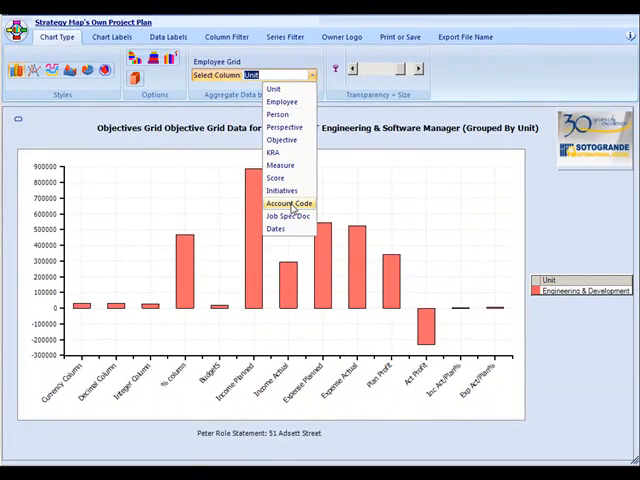
pyautogui.click(284, 204)
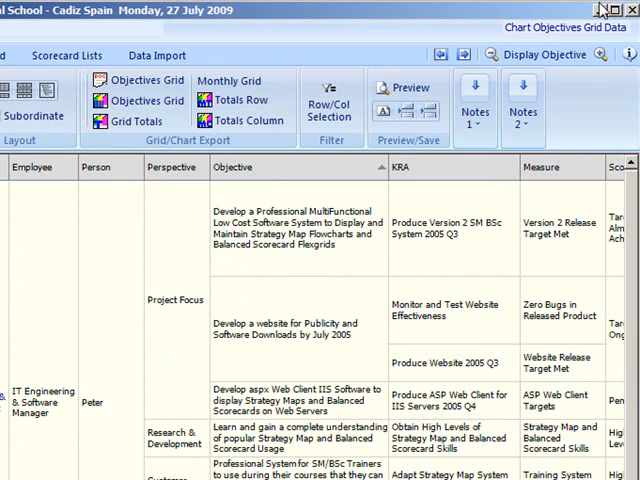
pyautogui.click(240, 120)
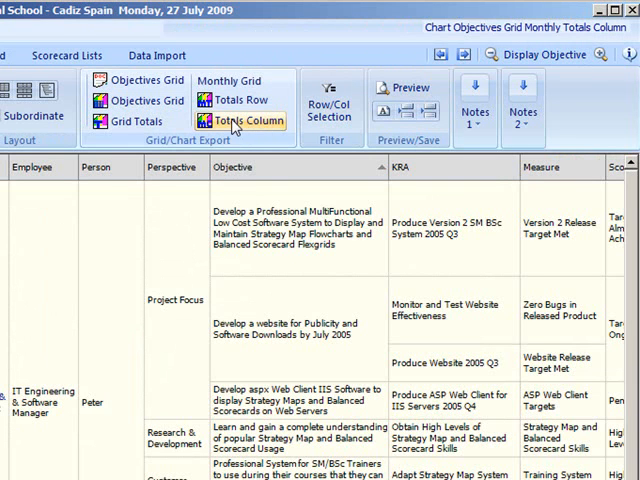
# In Grid Row and Column Display Filters, show the Score column in the Objectives grid
pyautogui.click(328, 96)
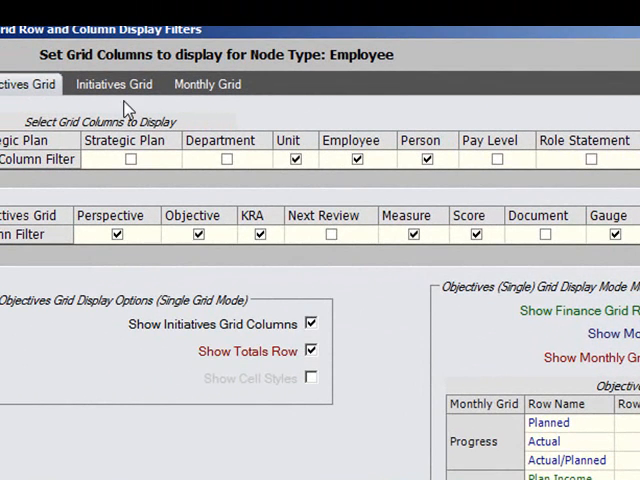
pyautogui.click(112, 84)
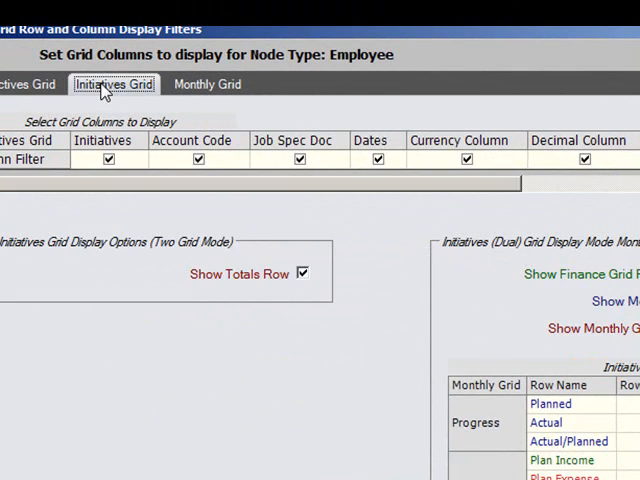
pyautogui.click(208, 84)
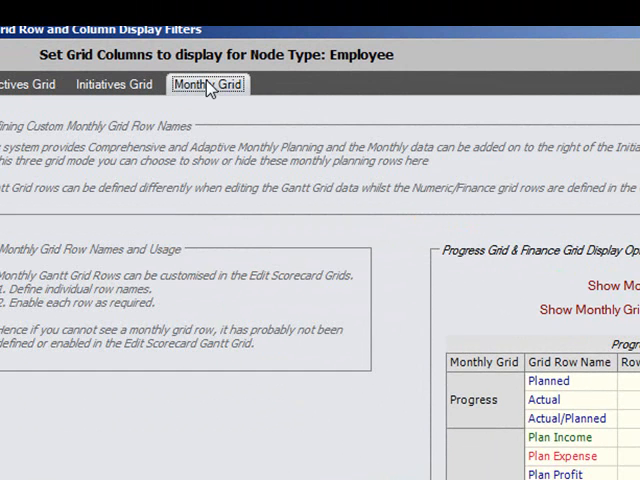
pyautogui.click(24, 84)
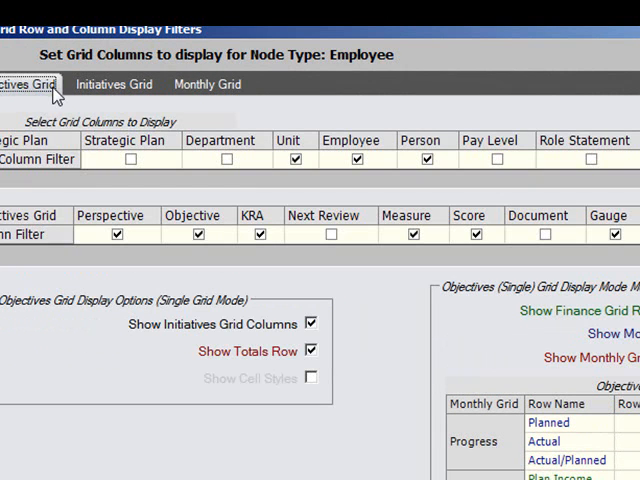
pyautogui.click(498, 160)
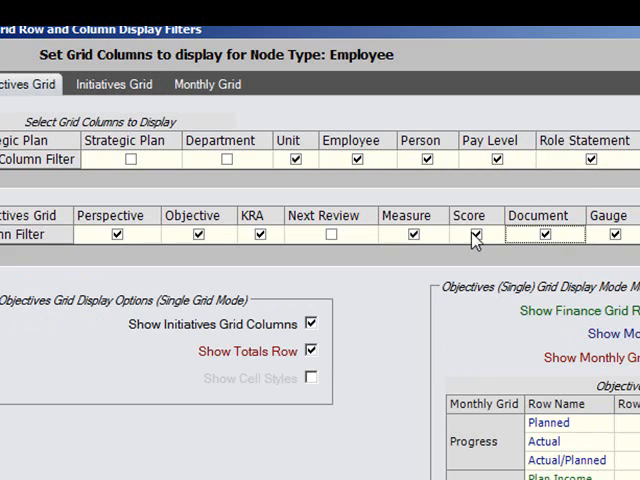
pyautogui.click(328, 234)
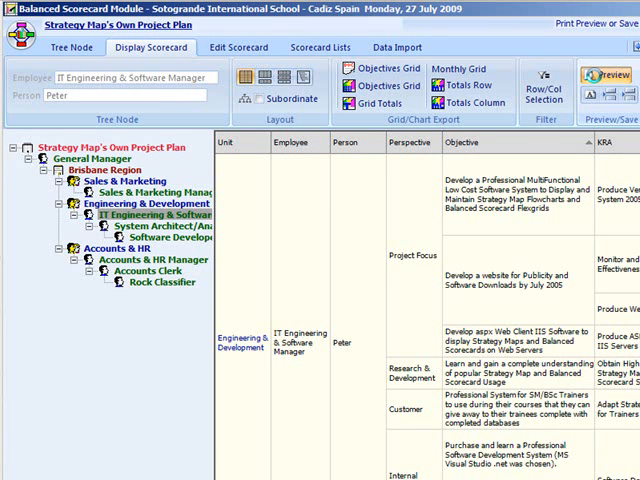
# Bring up the initiatives for the Project Focus objective on the manager's scorecard
pyautogui.click(600, 80)
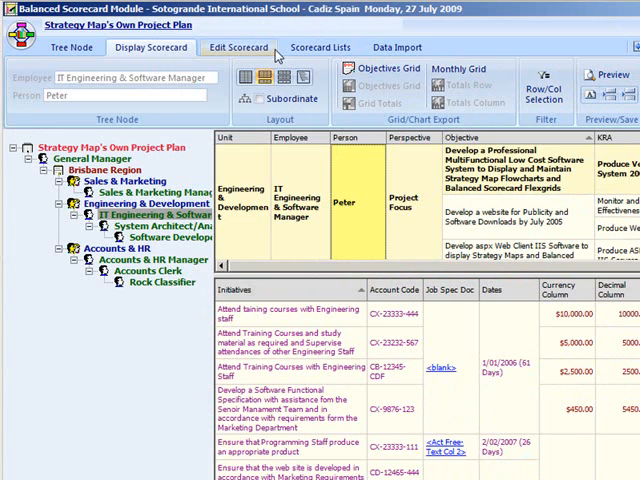
# Review the manager's editable Score dropdown, then show the Engineering & Development unit's scorecard
pyautogui.click(236, 48)
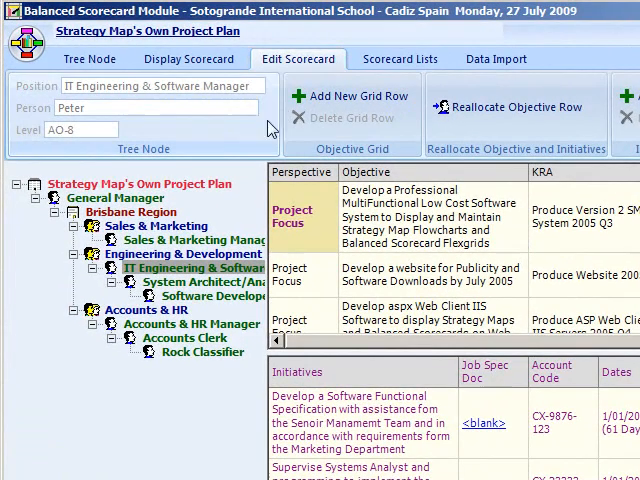
pyautogui.moveTo(264, 136)
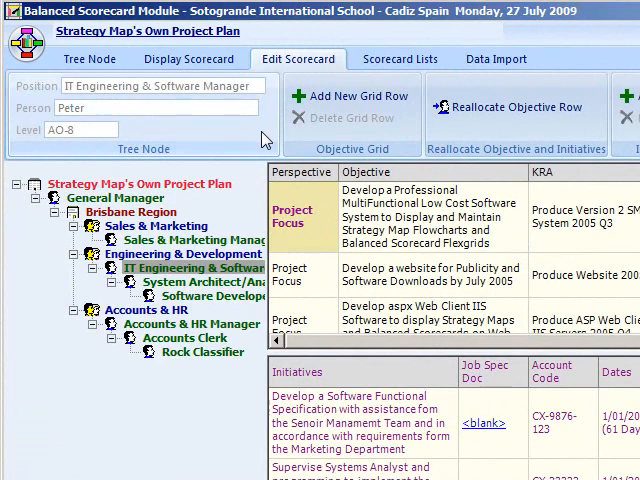
pyautogui.moveTo(396, 404)
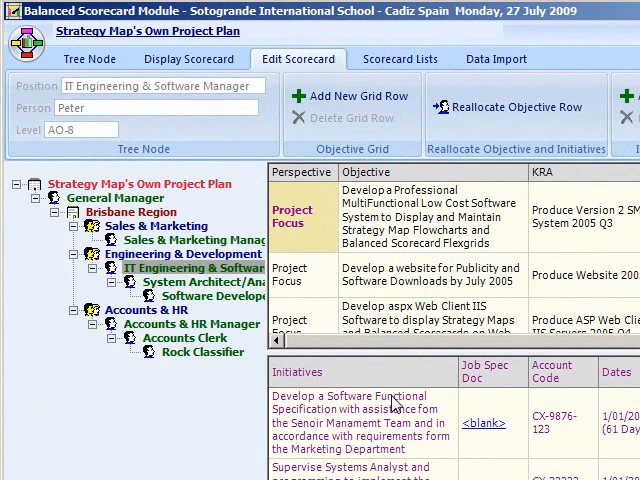
pyautogui.scroll(-3)
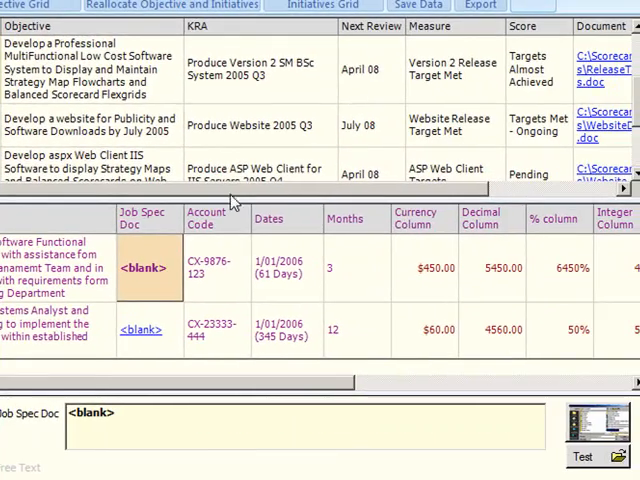
pyautogui.click(504, 68)
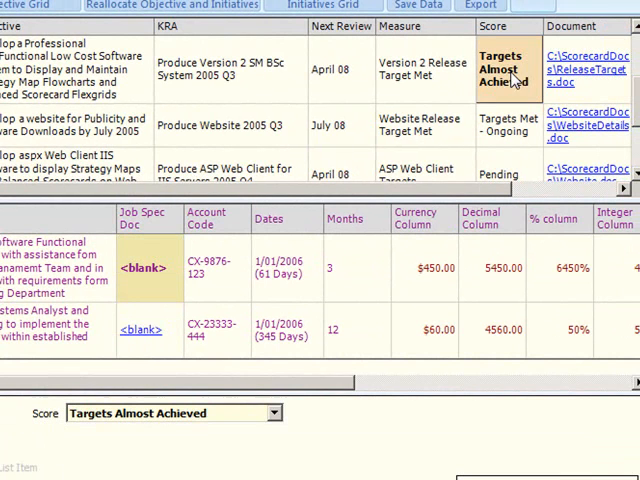
pyautogui.click(274, 412)
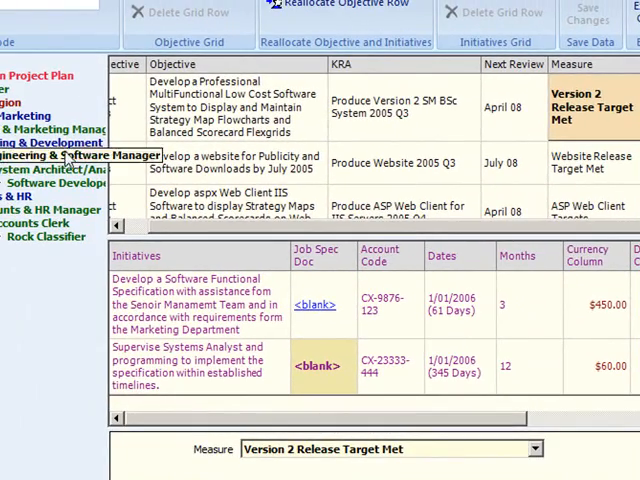
pyautogui.click(172, 48)
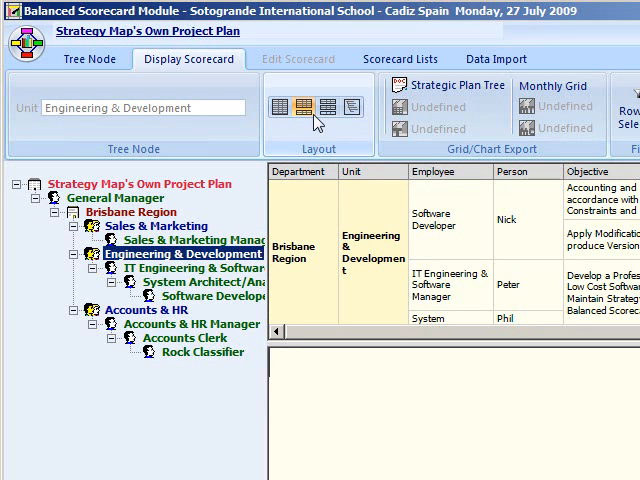
# Reallocate the Effective Marketing Strategy objective from Software Developer to Rock Classifier and view it there
pyautogui.click(212, 294)
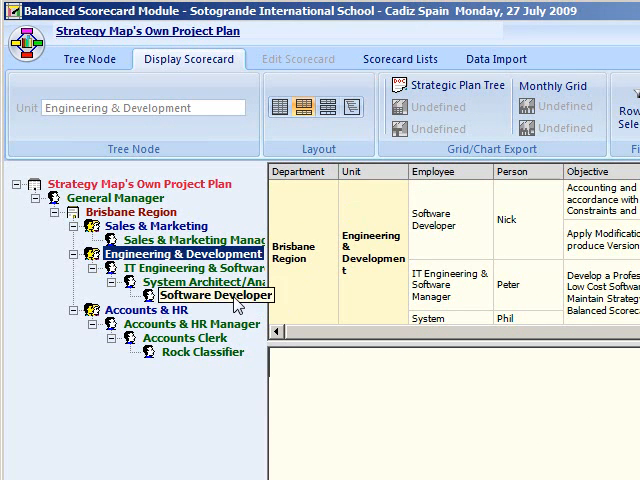
pyautogui.click(296, 60)
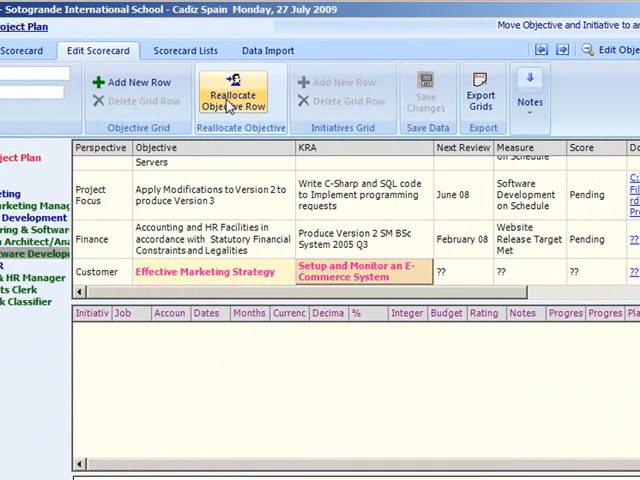
pyautogui.click(232, 96)
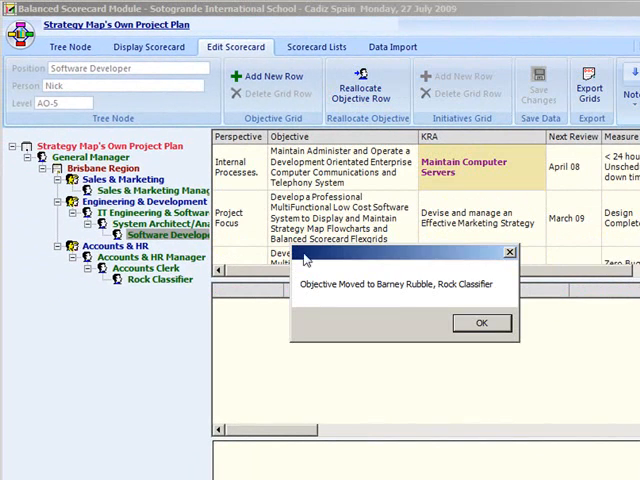
pyautogui.click(480, 322)
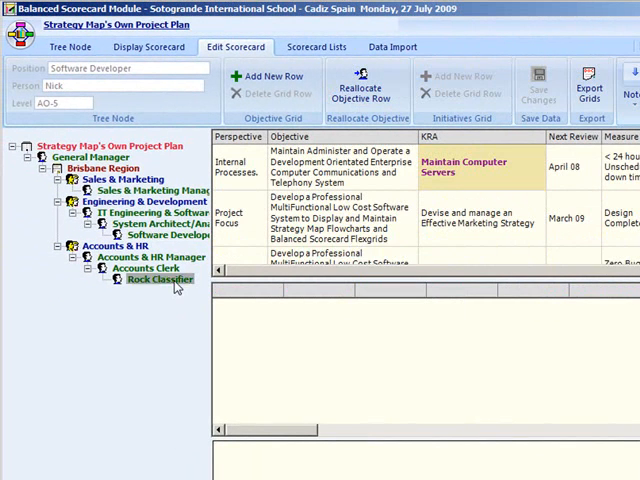
pyautogui.click(152, 280)
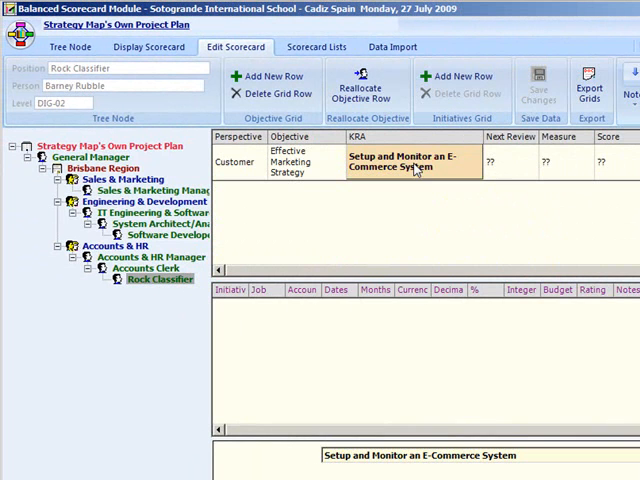
pyautogui.click(458, 76)
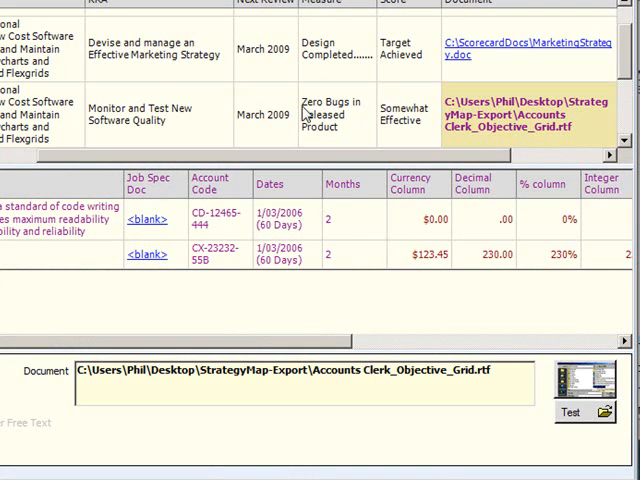
# Edit the Next Review list item on the fly from March 2009 to March 2010 and save it
pyautogui.click(264, 112)
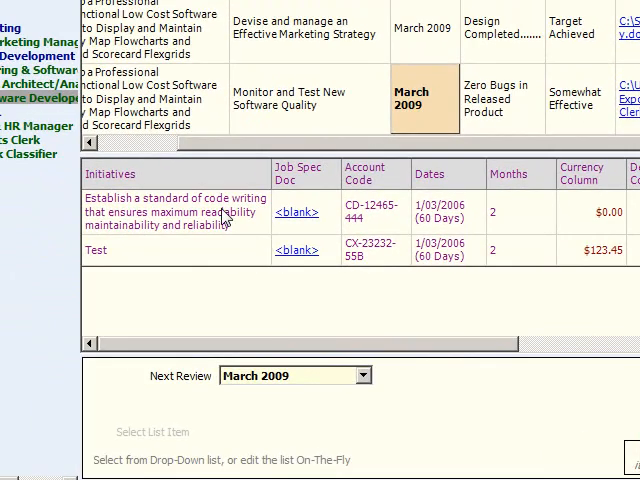
pyautogui.click(356, 374)
pyautogui.write('March 2010')
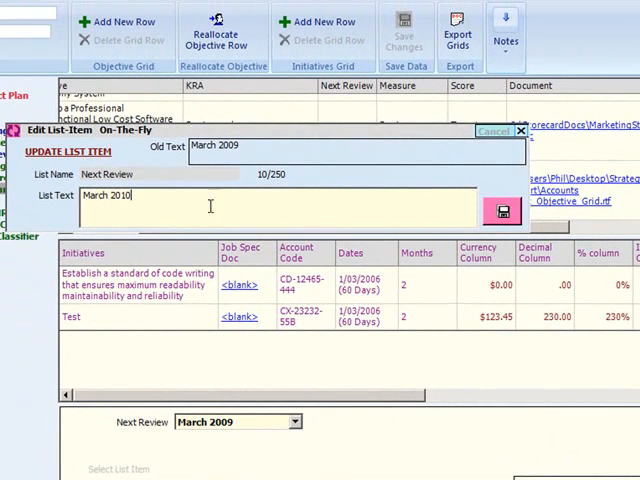
pyautogui.click(504, 212)
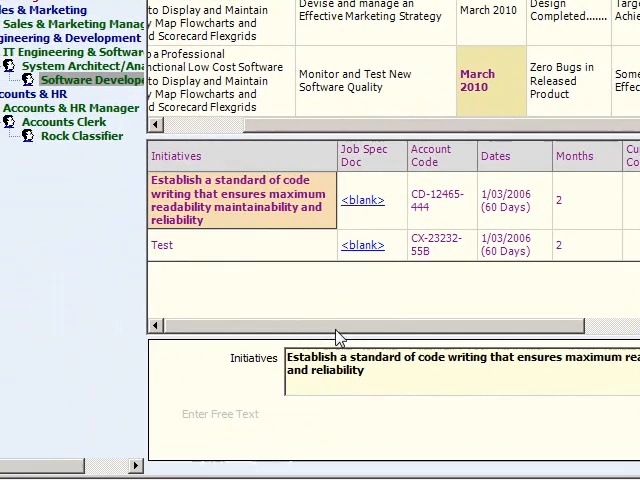
pyautogui.write('.45')
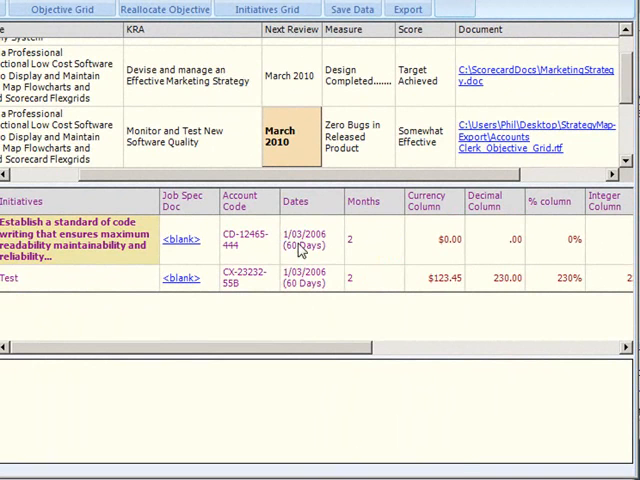
# Show the first initiative's monthly progress, planned and actual income and expense figures
pyautogui.click(310, 240)
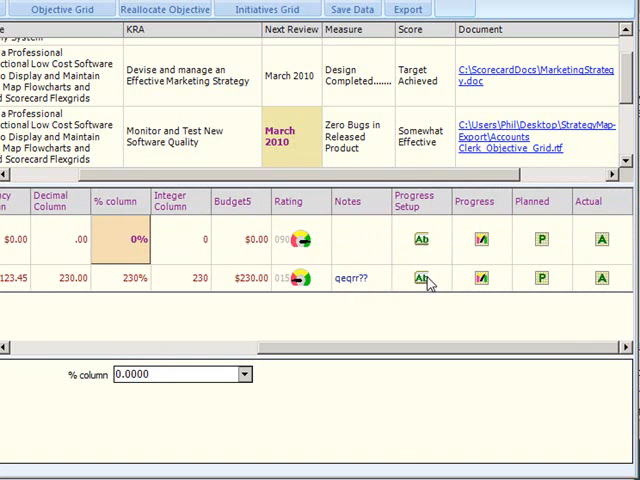
pyautogui.click(484, 278)
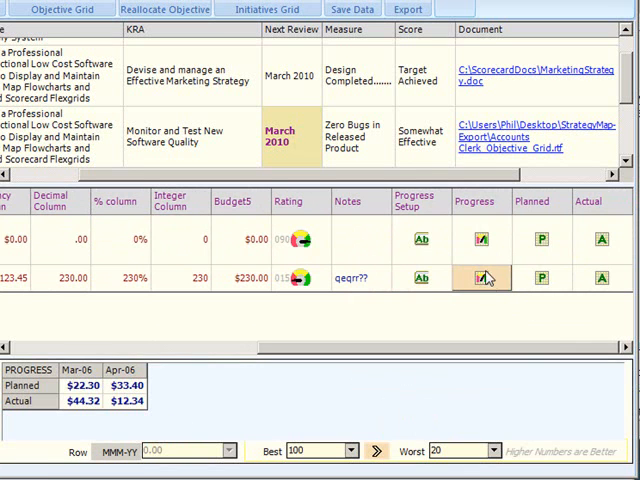
pyautogui.click(420, 240)
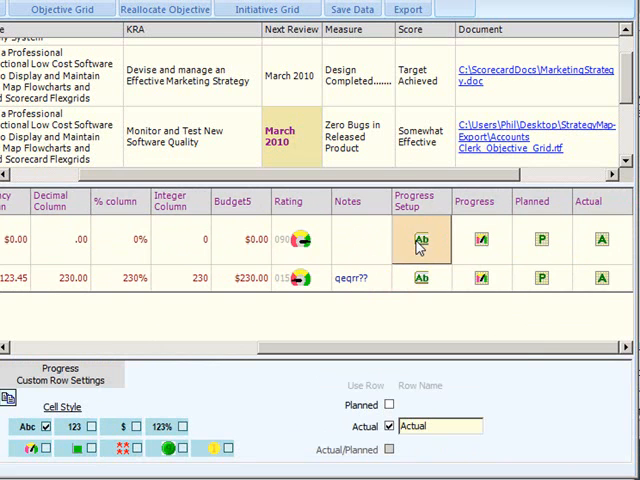
pyautogui.click(544, 240)
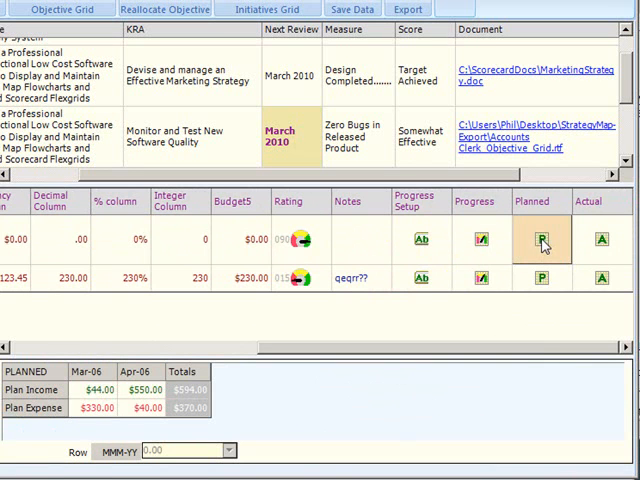
pyautogui.click(600, 240)
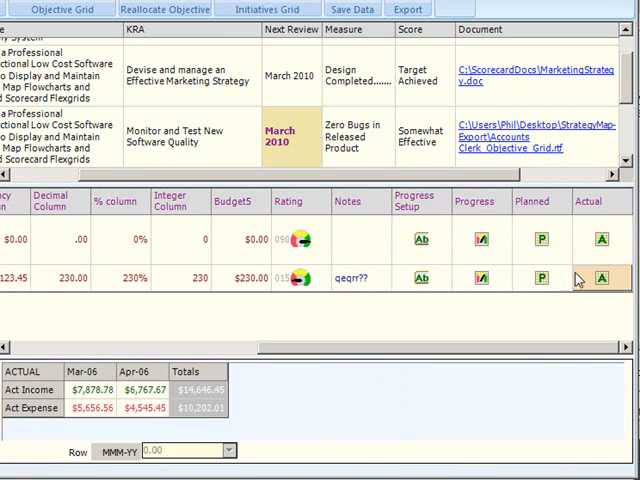
# Show the other initiative's planned and progress figures and its progress row settings
pyautogui.click(540, 276)
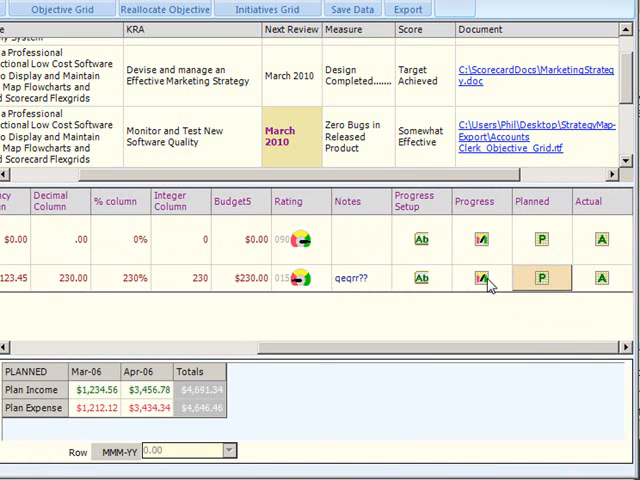
pyautogui.click(478, 278)
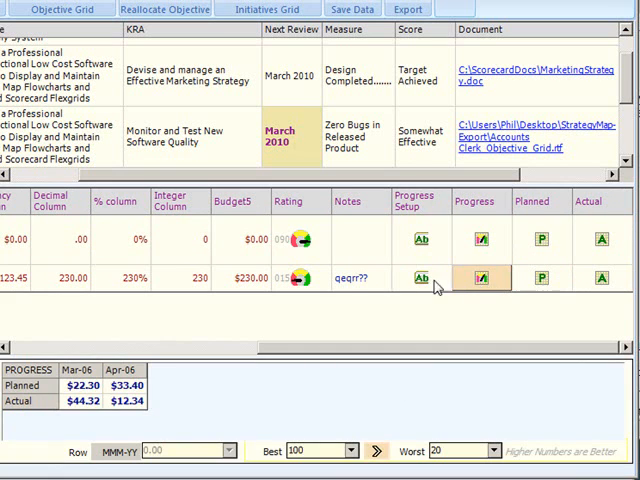
pyautogui.click(420, 278)
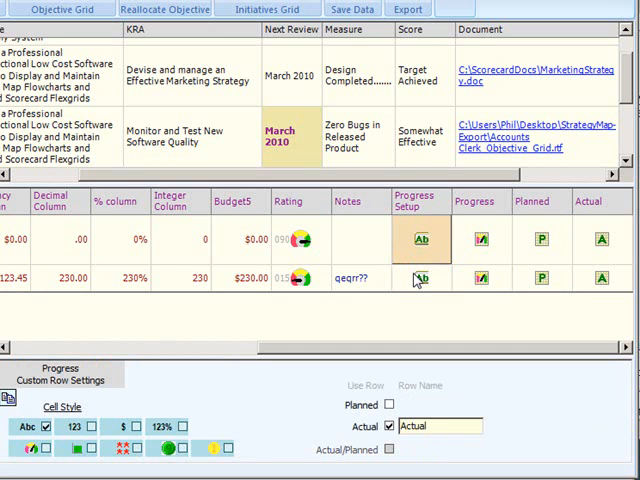
pyautogui.moveTo(464, 256)
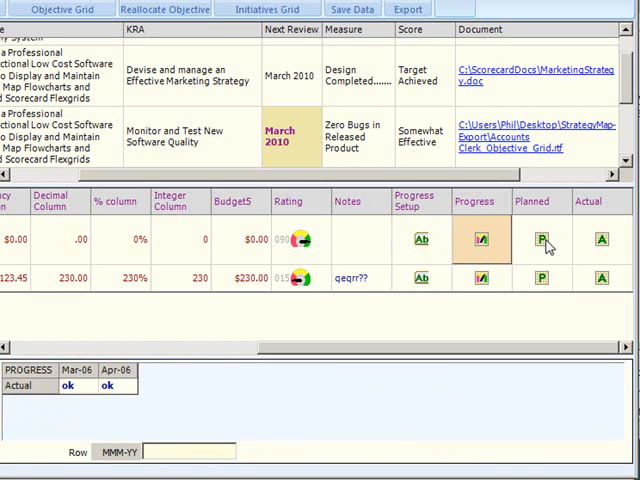
pyautogui.click(544, 278)
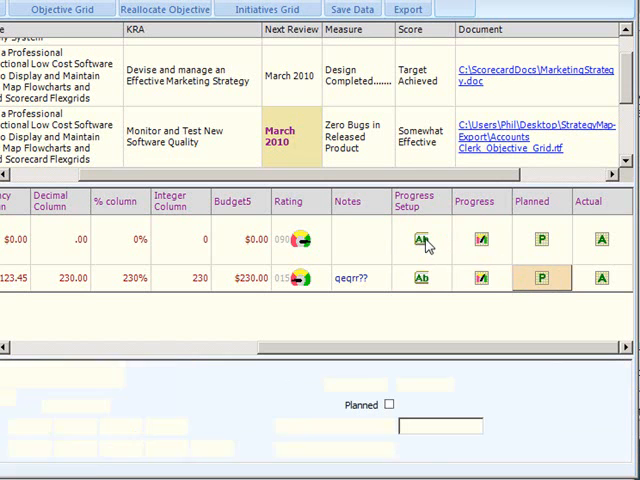
pyautogui.click(422, 278)
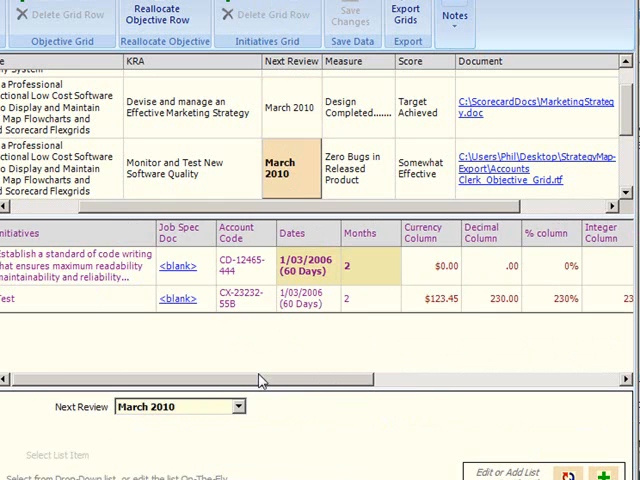
# Review planned and actual monthly income and expense, select Act Expense Apr-06, then the Rating gauge
pyautogui.hscroll(3)
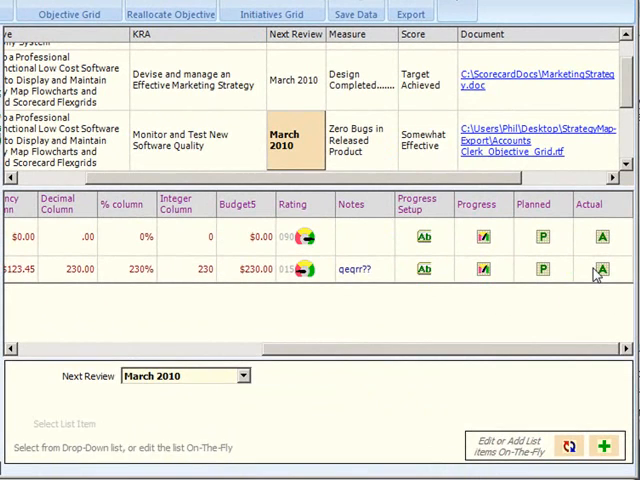
pyautogui.click(604, 268)
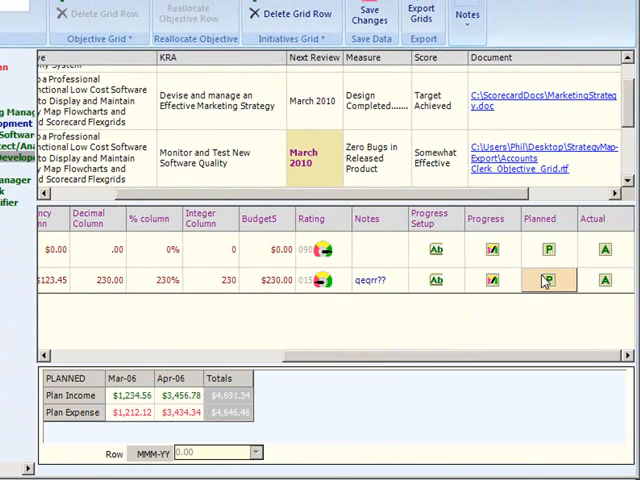
pyautogui.click(604, 280)
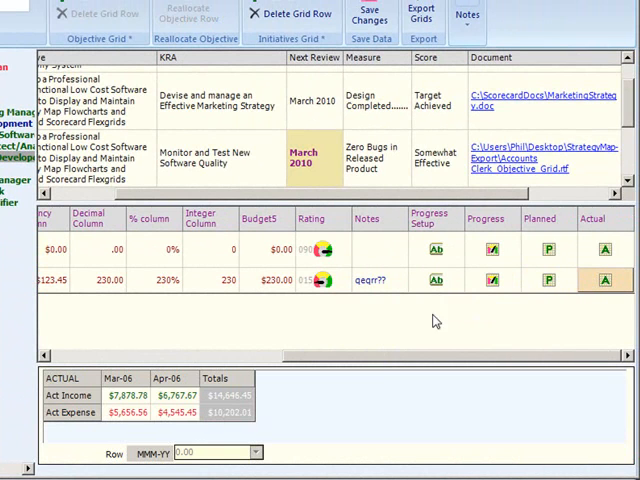
pyautogui.click(178, 412)
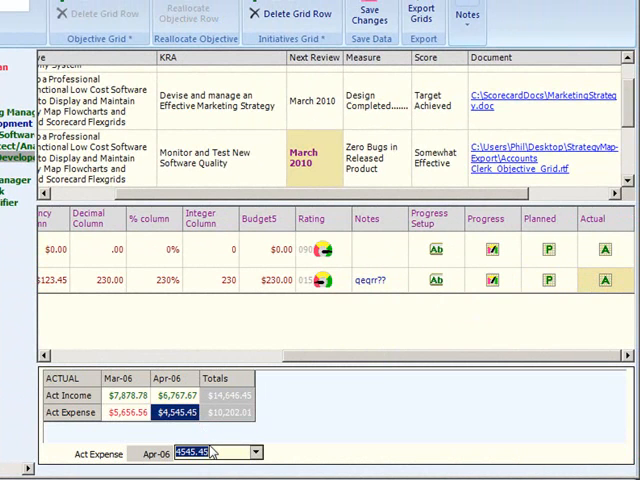
pyautogui.click(320, 280)
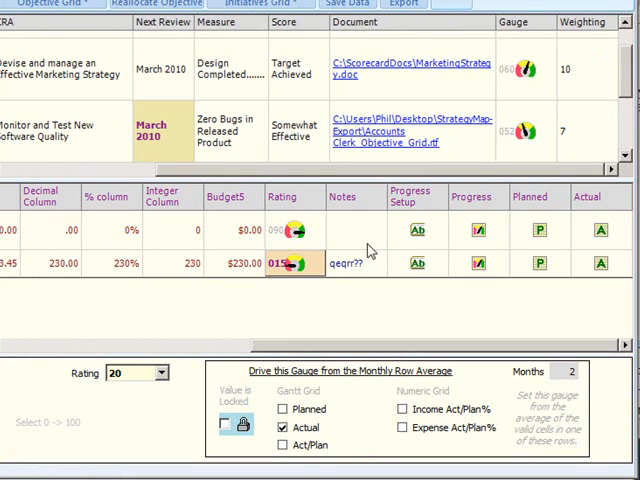
# Show the Dates list under Initiative Grid Lists with each date range's usage count
pyautogui.click(164, 372)
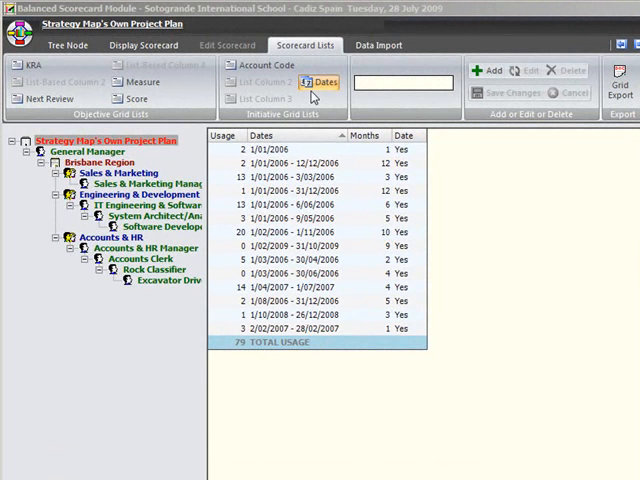
pyautogui.moveTo(170, 96)
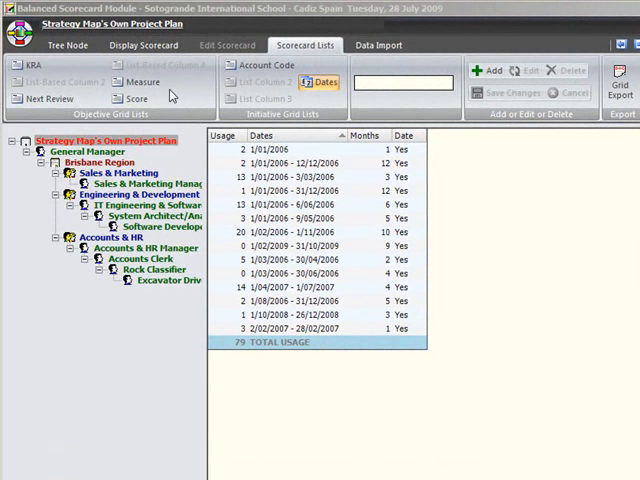
pyautogui.moveTo(264, 88)
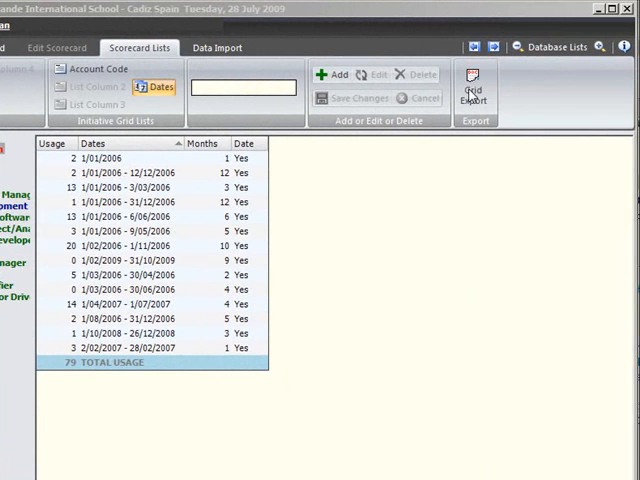
pyautogui.moveTo(104, 104)
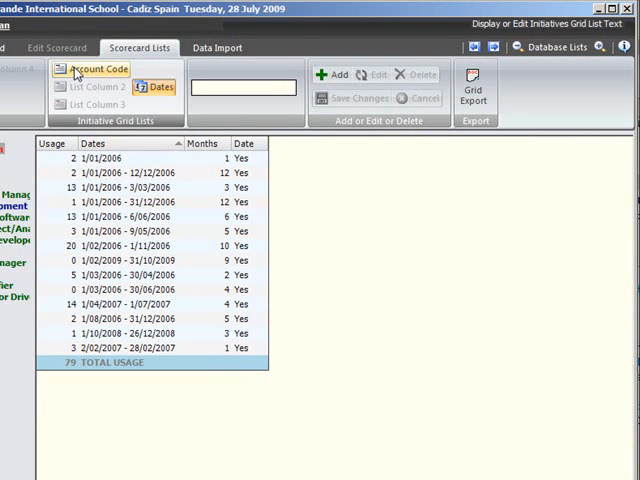
# Rename the measure list entry 'ASP Web Client Targets' with trailing '..' and confirm modifying the in-use entry
pyautogui.click(96, 68)
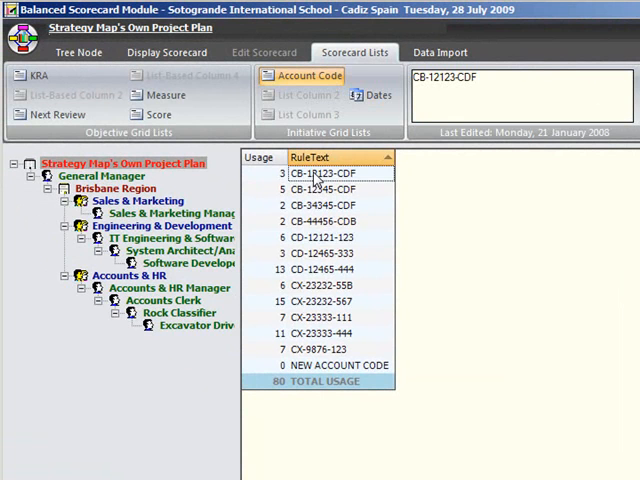
pyautogui.click(164, 96)
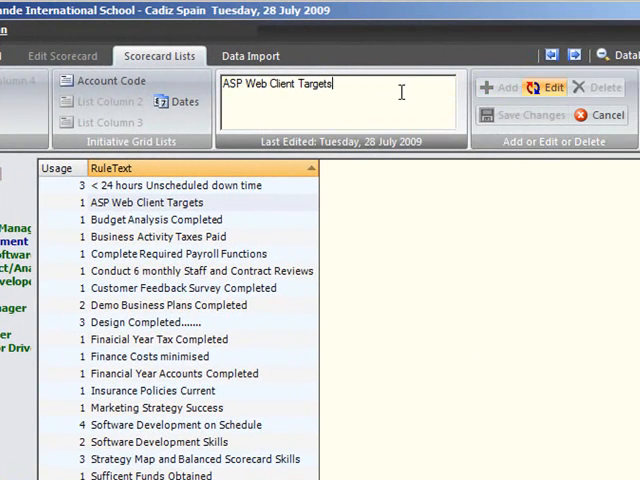
pyautogui.write('...')
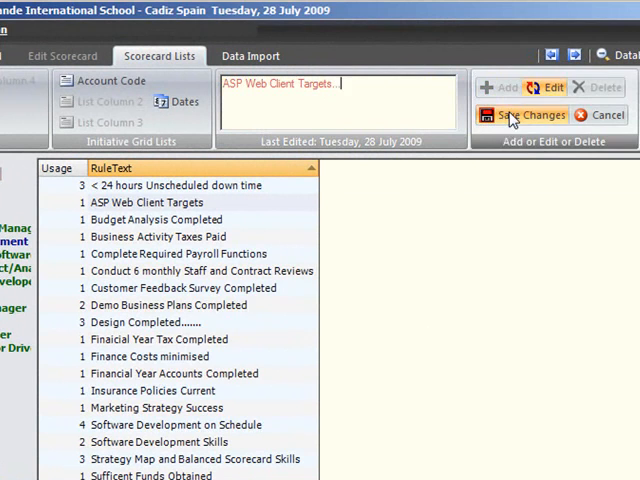
pyautogui.click(524, 114)
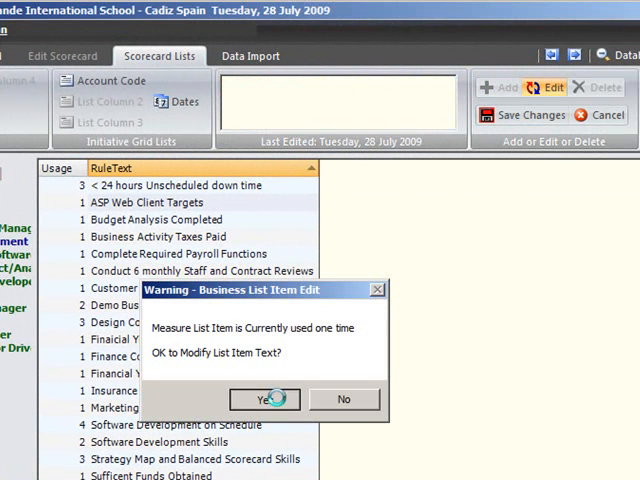
pyautogui.click(264, 400)
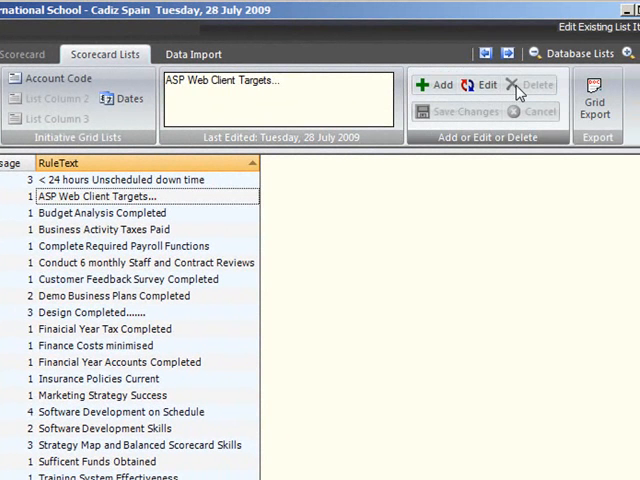
pyautogui.click(596, 100)
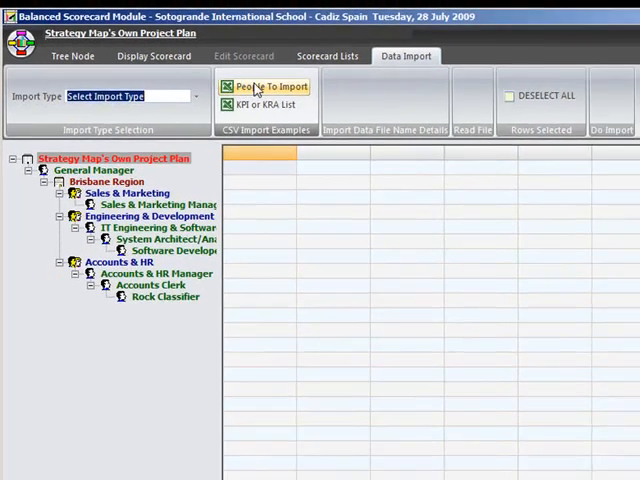
# Choose People To Import, view the example PeopleToImport CSV, and save the six checked employee rows
pyautogui.click(268, 86)
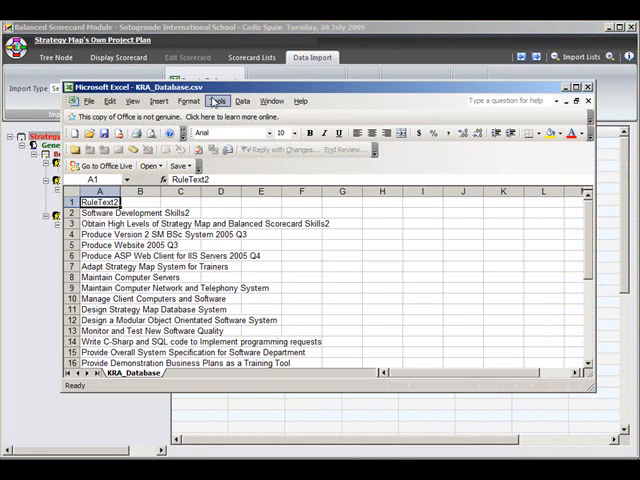
pyautogui.click(588, 100)
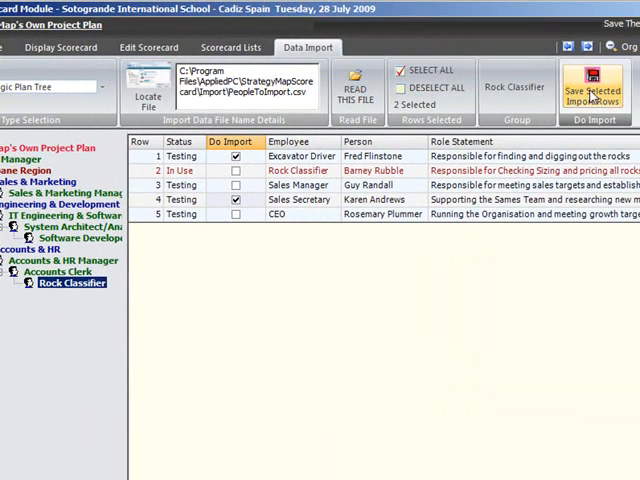
pyautogui.click(594, 84)
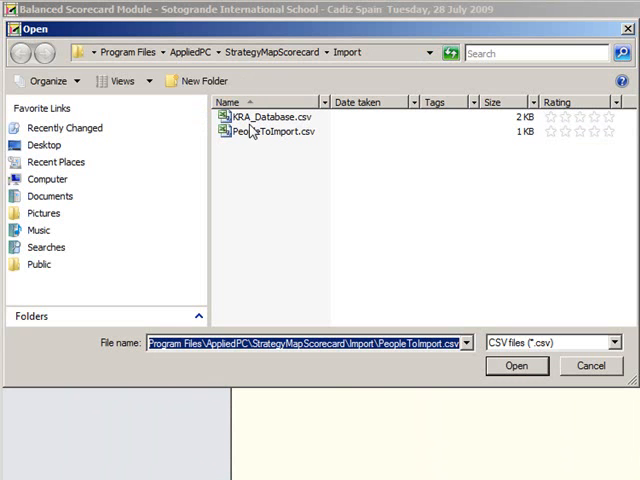
# Read KRA_Database.csv and save the checked rows RuleText2 and Software Development Skills2 as KRA records
pyautogui.click(270, 116)
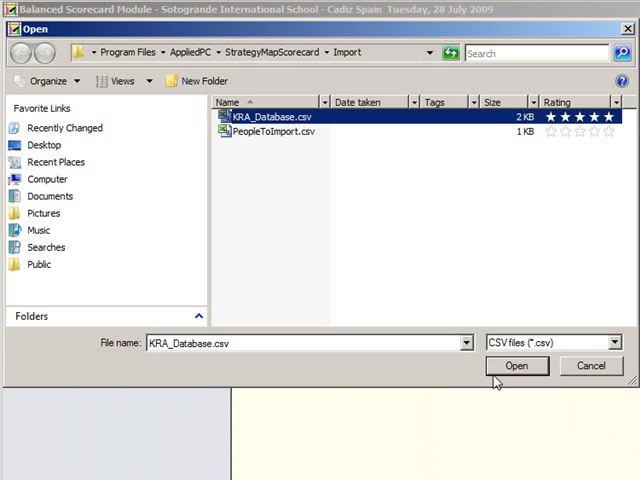
pyautogui.click(516, 364)
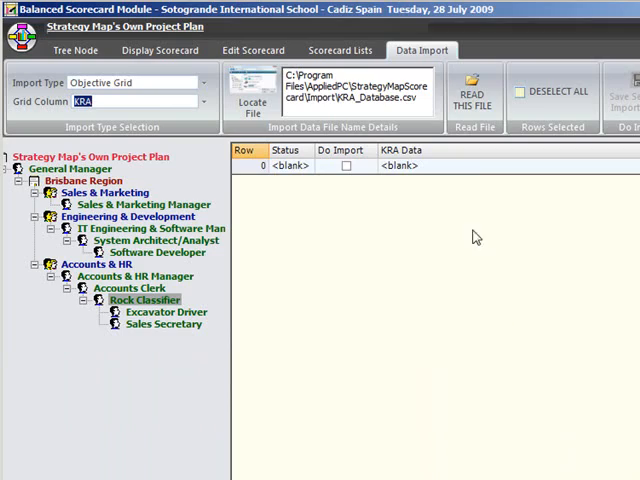
pyautogui.click(476, 96)
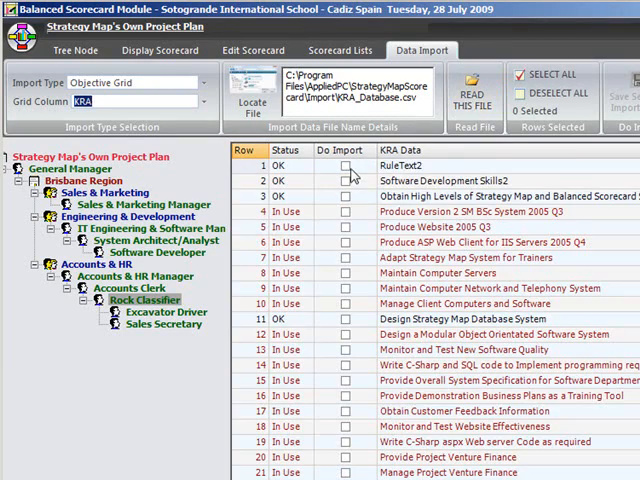
pyautogui.click(260, 204)
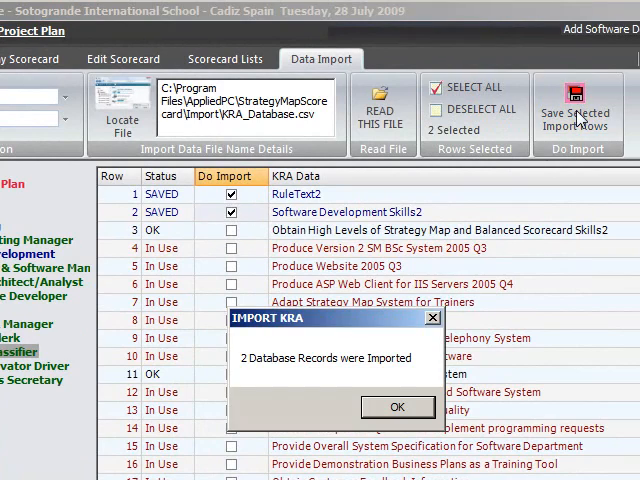
pyautogui.click(396, 406)
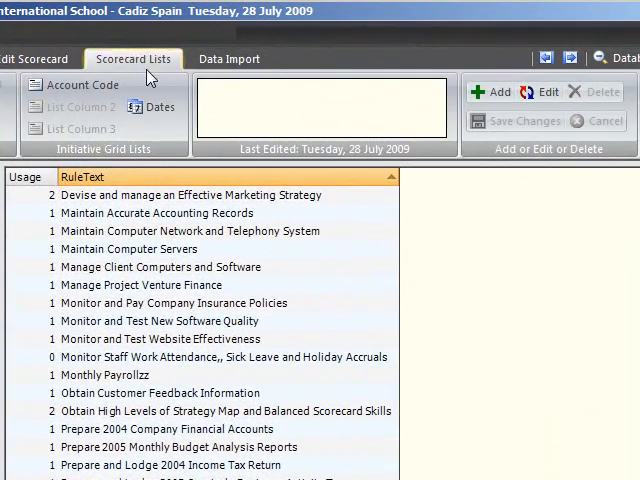
# Display the Software Developer's full scorecard with its coding objective, initiatives and monthly figures
pyautogui.click(228, 58)
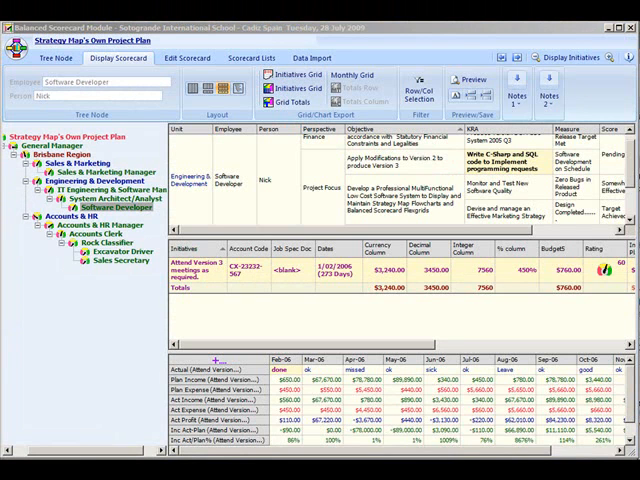
pyautogui.moveTo(332, 204)
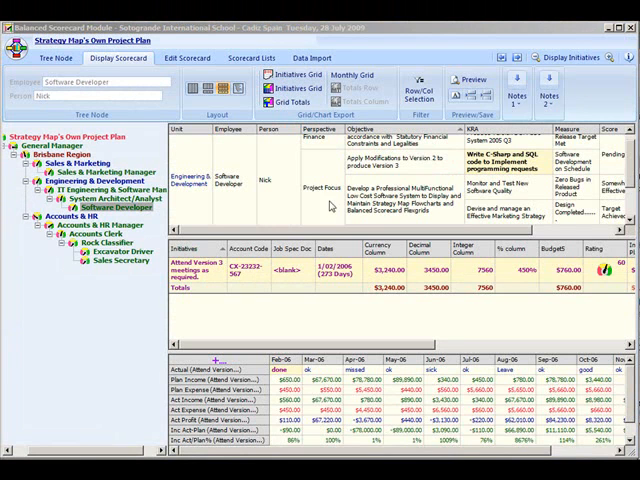